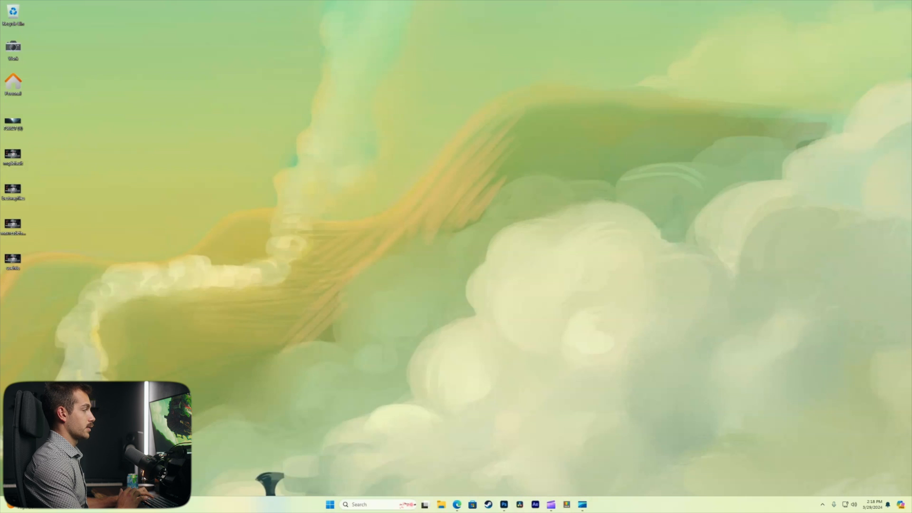
Step: Bring up File Explorer at Home showing Quick access, Favorites and Recent files
click(503, 504)
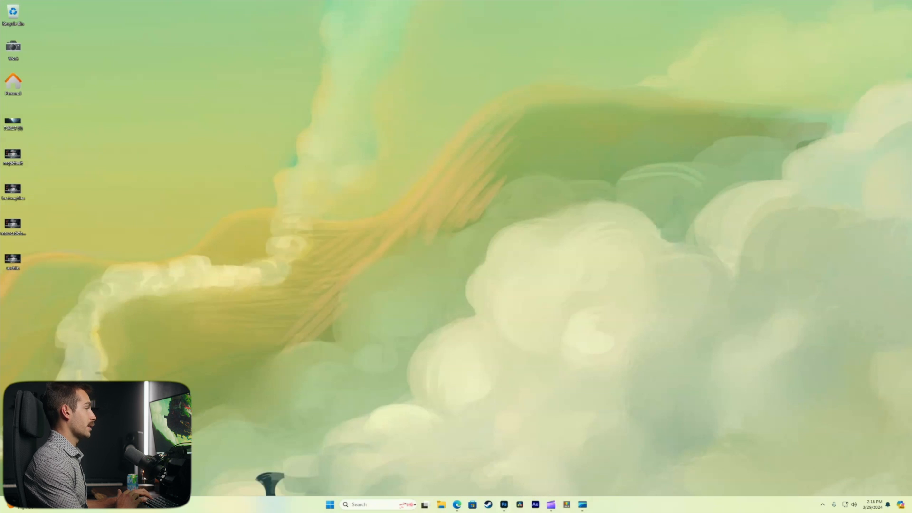
click(503, 505)
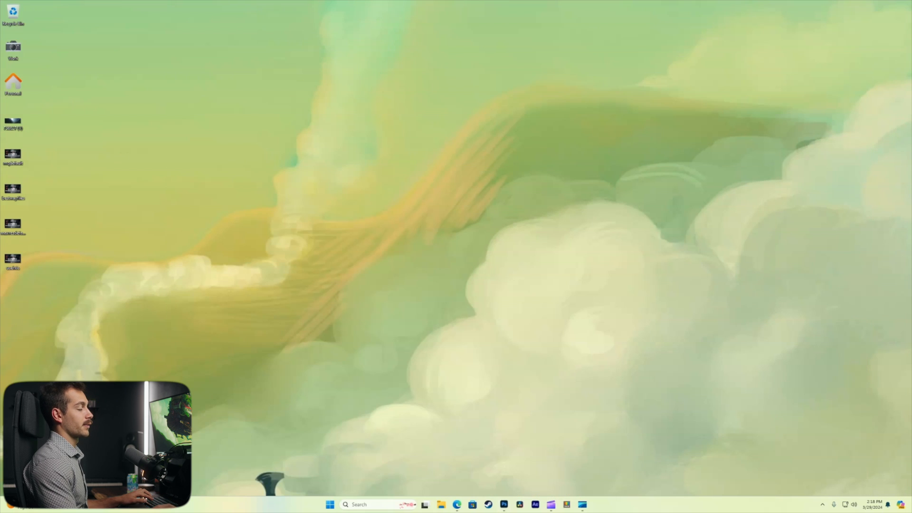
click(519, 504)
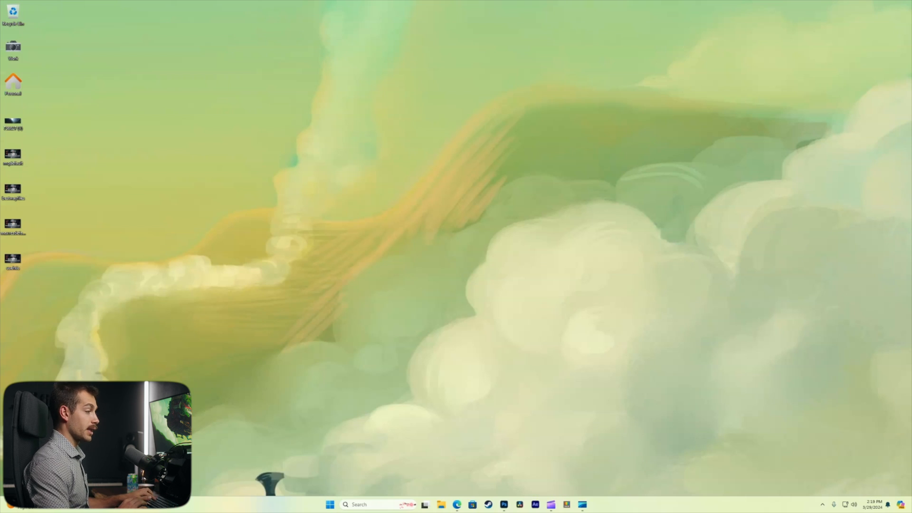
click(441, 505)
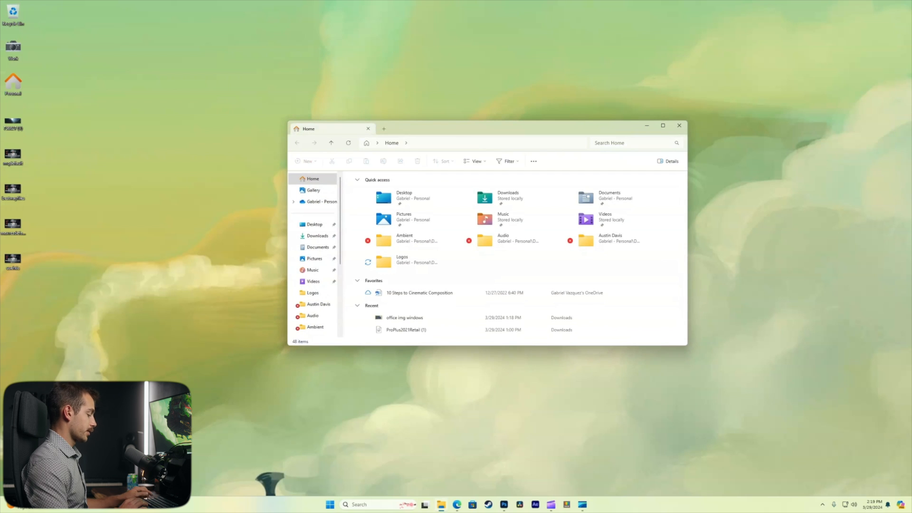
click(330, 504)
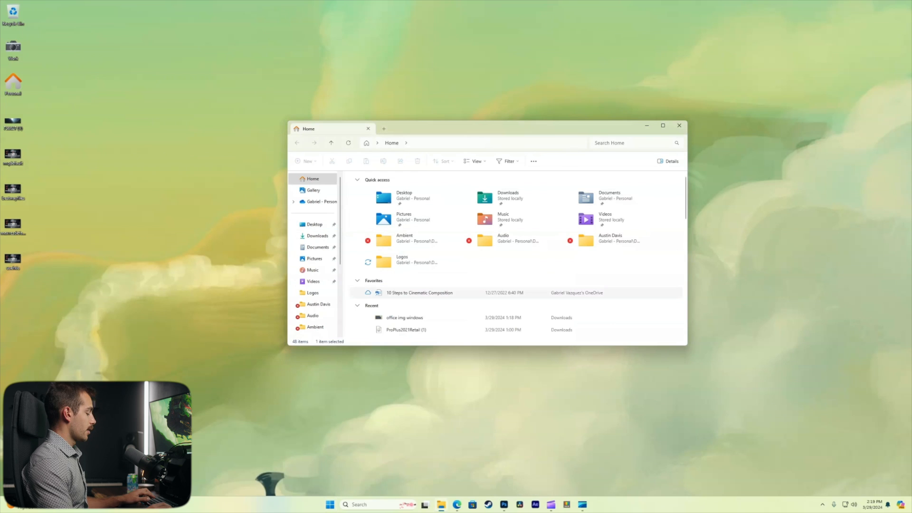
click(329, 504)
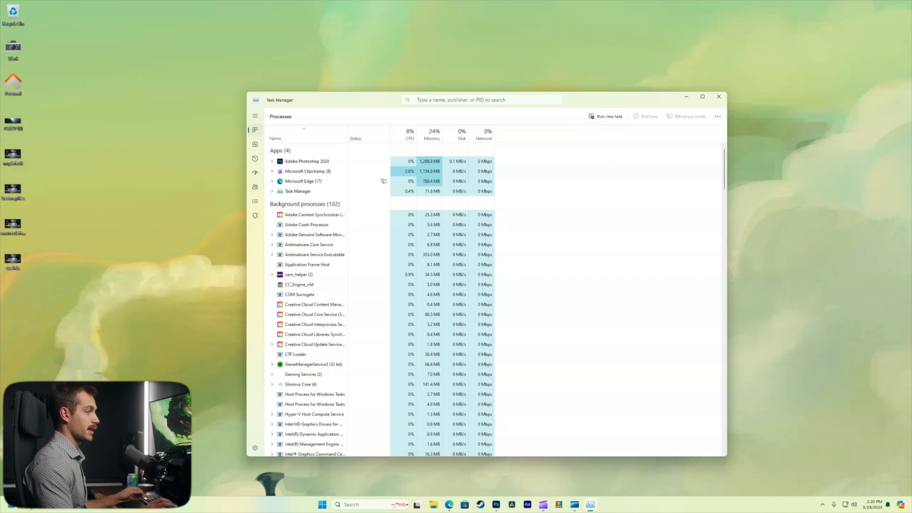
Step: Close Task Manager after viewing the Processes list of running apps
click(718, 97)
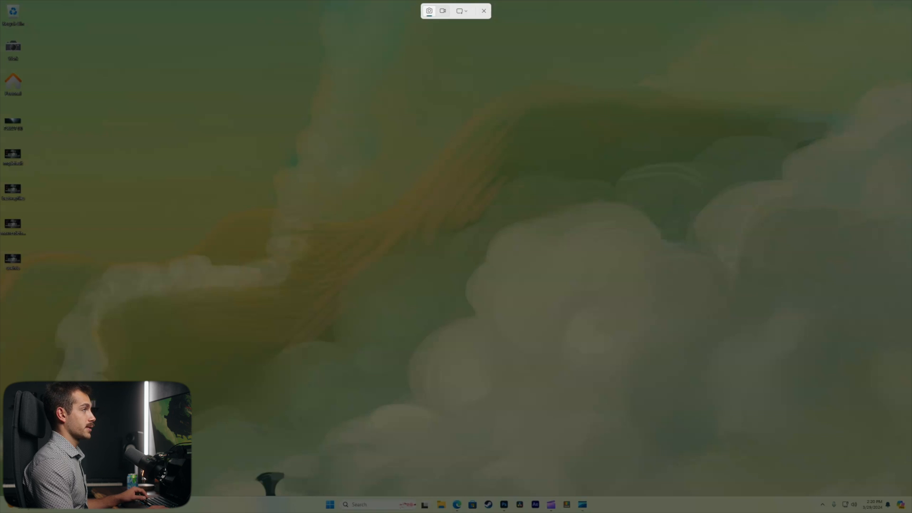
Step: Cancel the Snipping Tool capture overlay, then close the Settings window
click(484, 11)
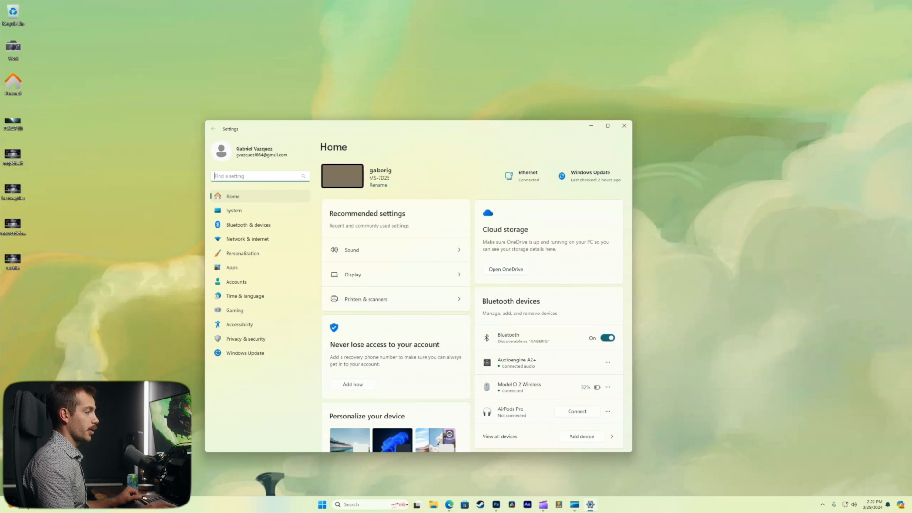
click(622, 127)
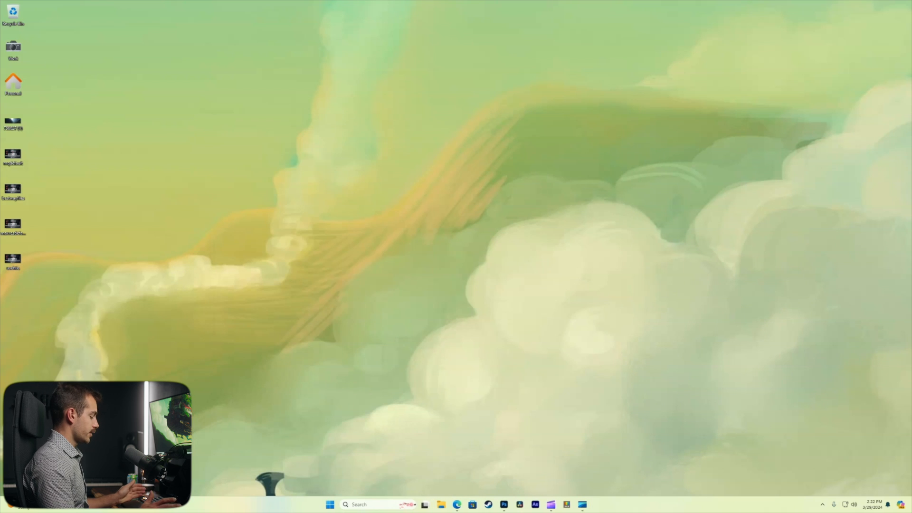
click(329, 504)
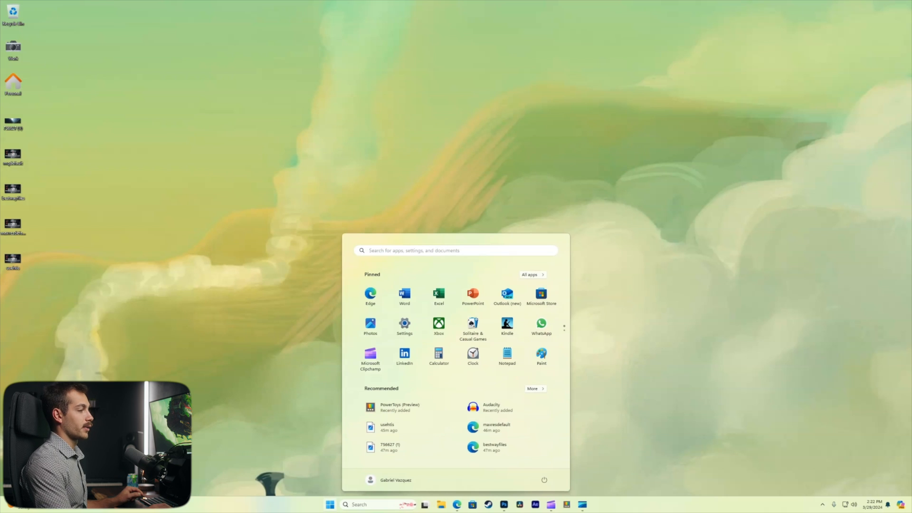
mouse_move(544, 480)
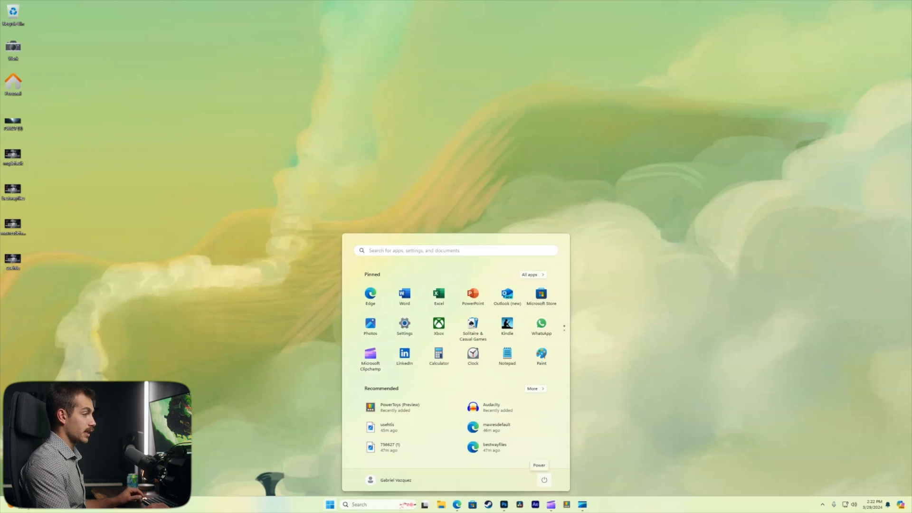
mouse_move(405, 326)
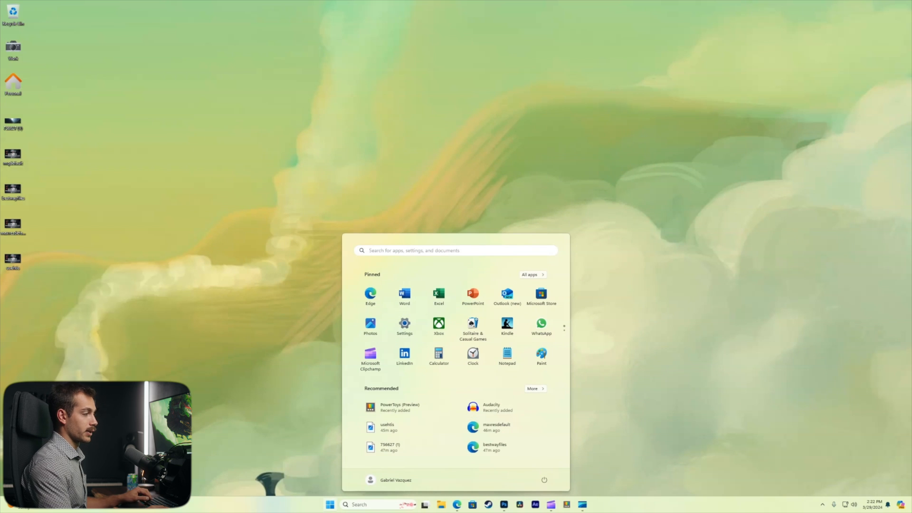
click(329, 503)
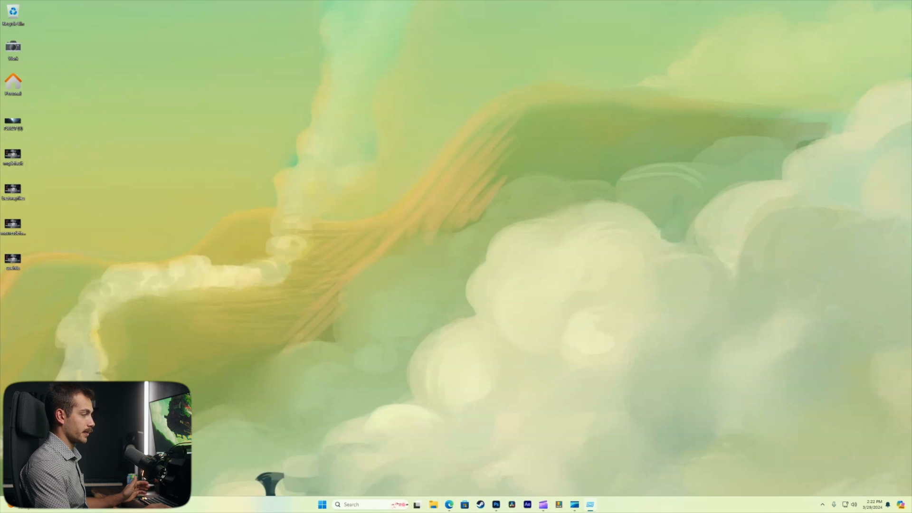
click(337, 504)
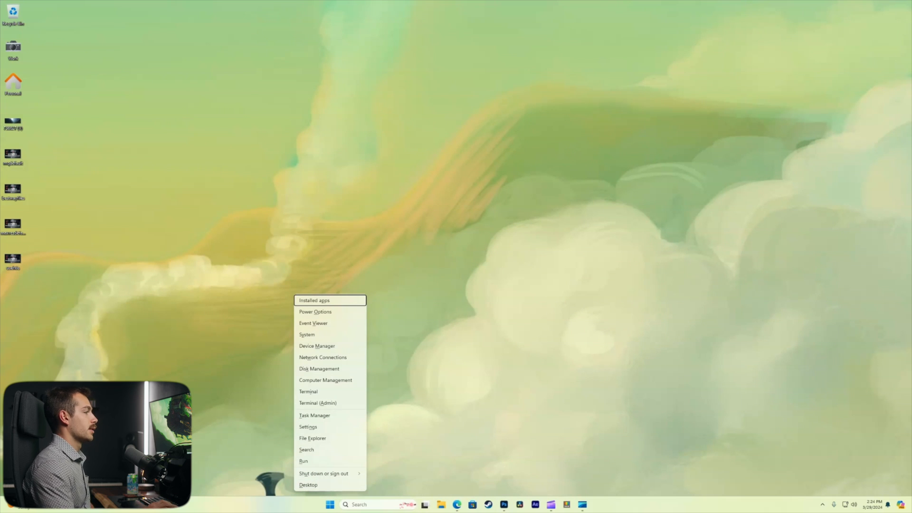
mouse_move(319, 369)
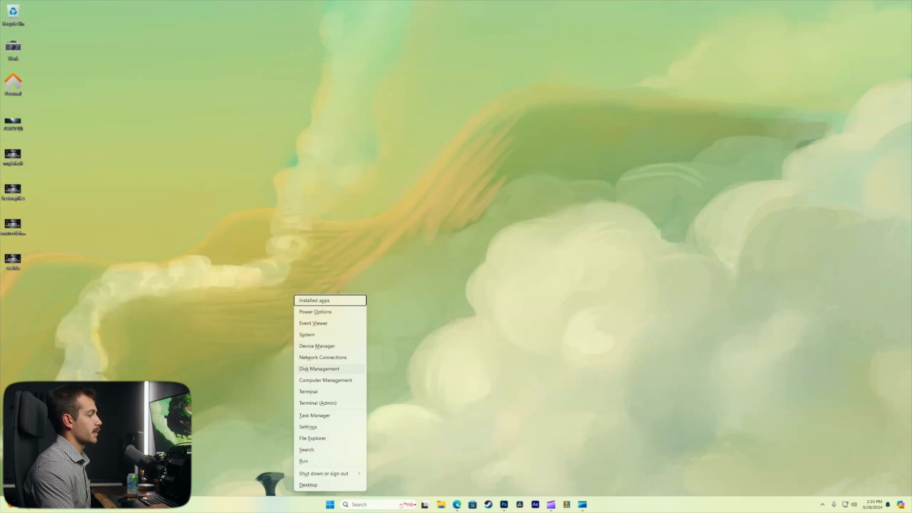